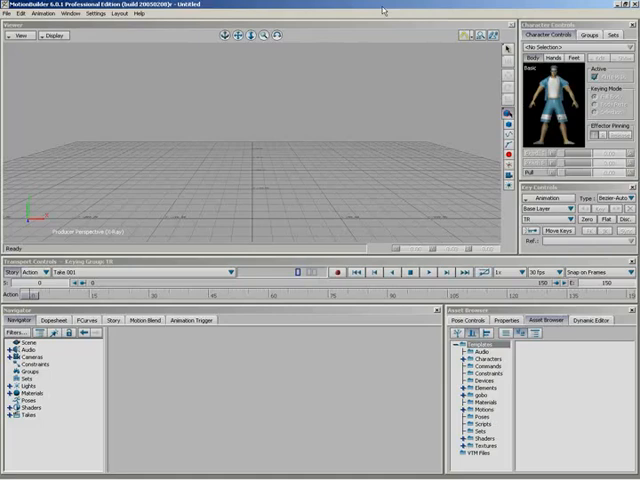
mouse_move(480, 64)
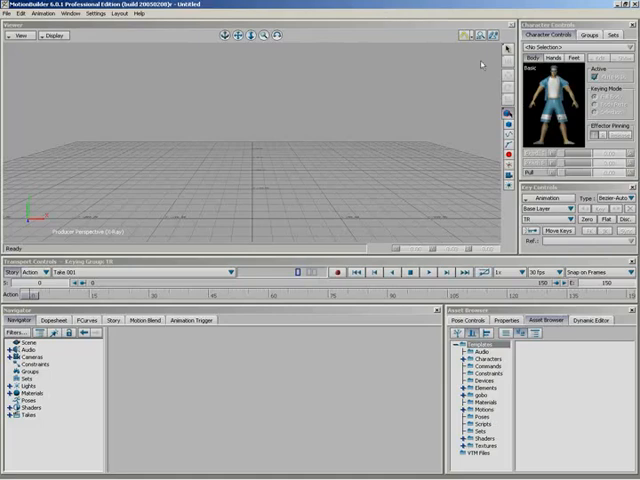
- Load the character hand scene so the rigged hands and finger effectors appear
left_click(474, 358)
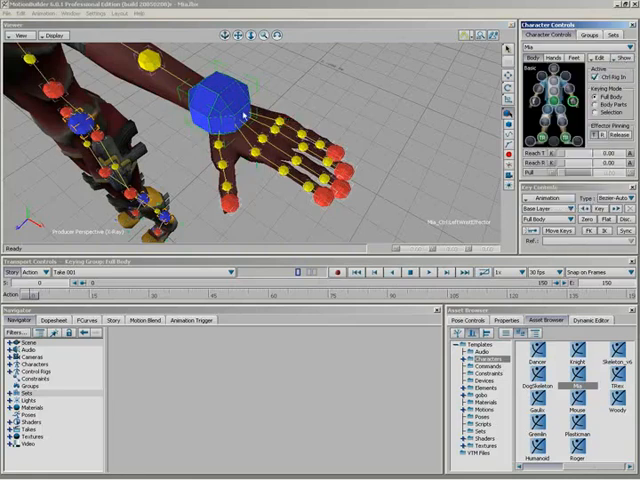
mouse_move(268, 176)
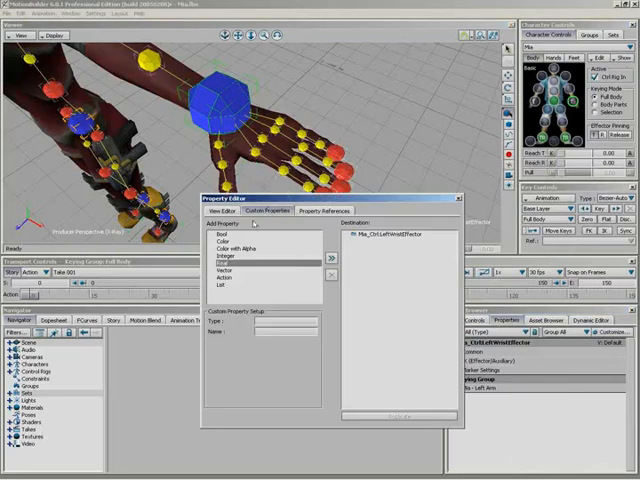
mouse_move(288, 290)
type("Slider Enable")
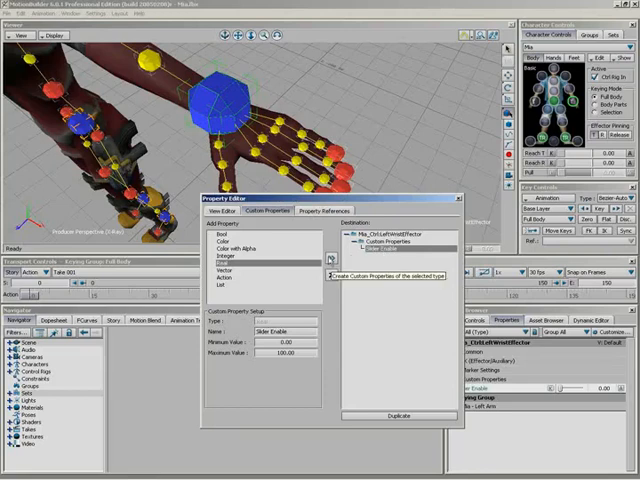
- Create an Index Curl number property with maximum 90, then duplicate it for the next finger
left_click(330, 258)
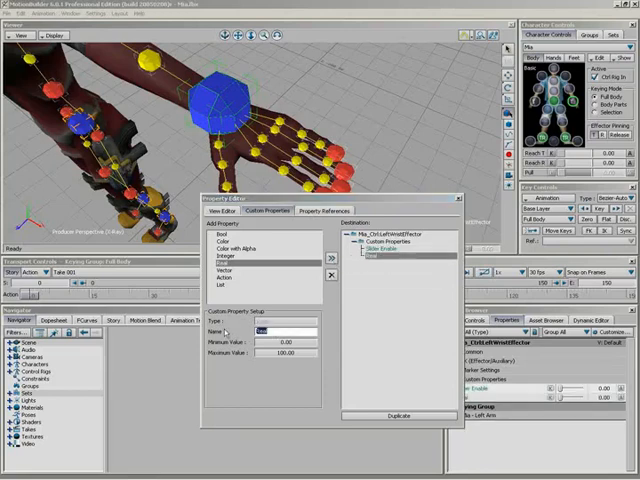
type("Index Cur")
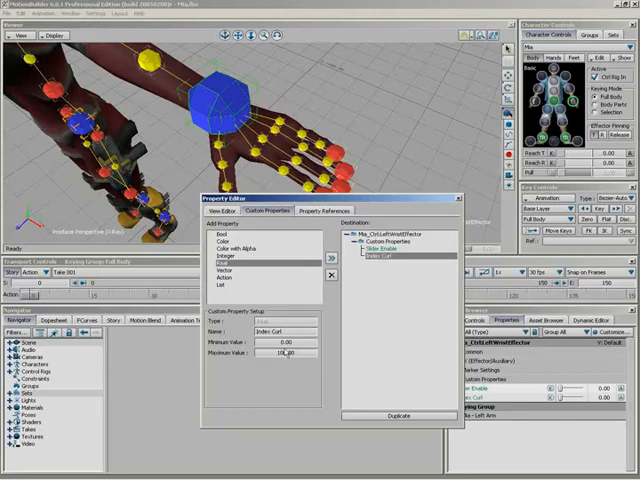
triple_click(284, 352)
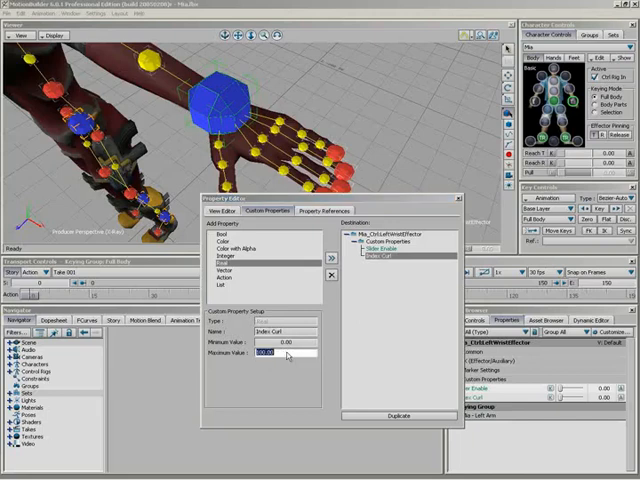
type("90.00")
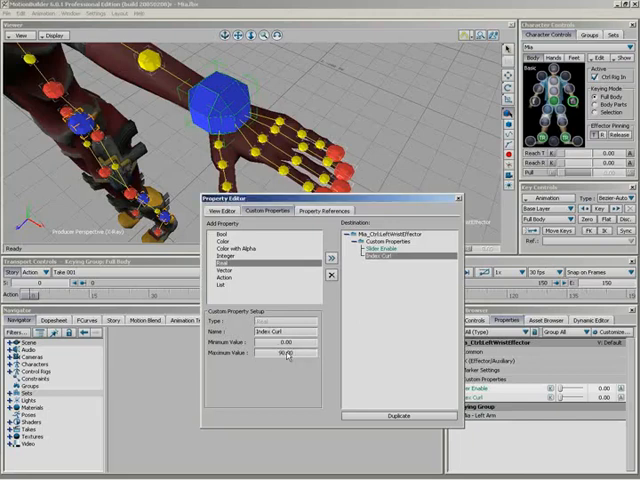
mouse_move(290, 352)
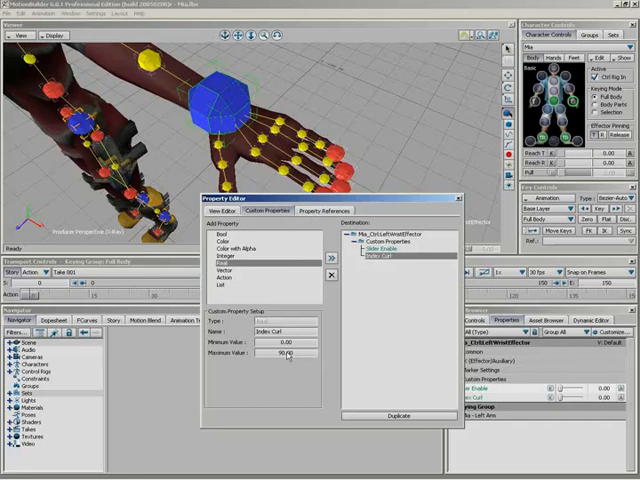
left_click(384, 258)
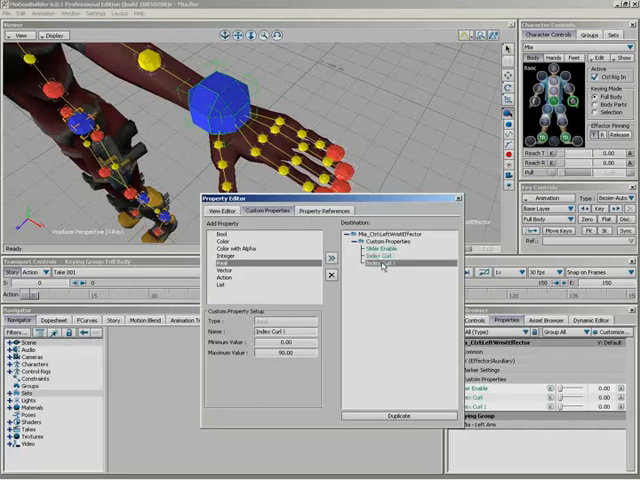
- Rename the copy Middle Curl, duplicate again and begin naming the next one Thumb
left_click(382, 264)
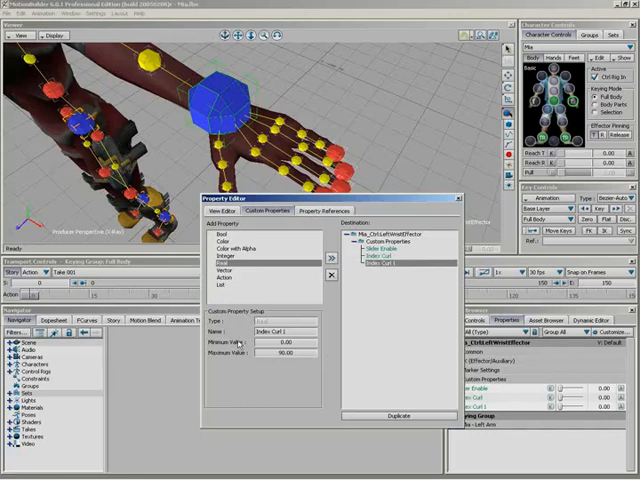
triple_click(284, 332)
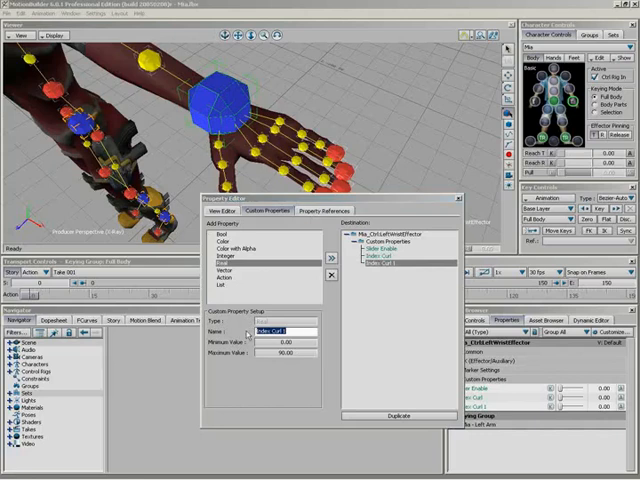
type("Middle C")
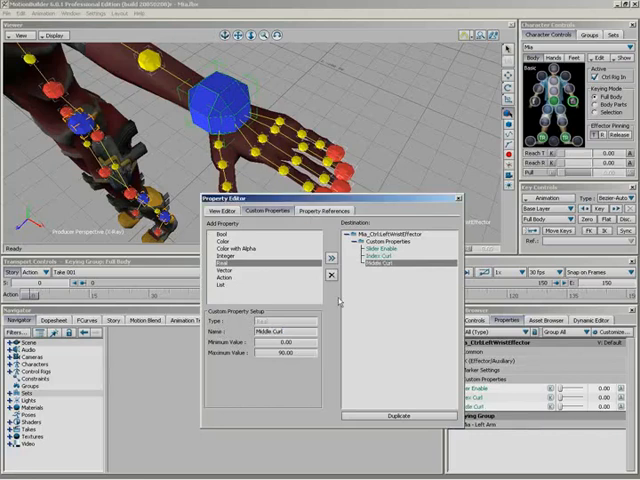
left_click(398, 416)
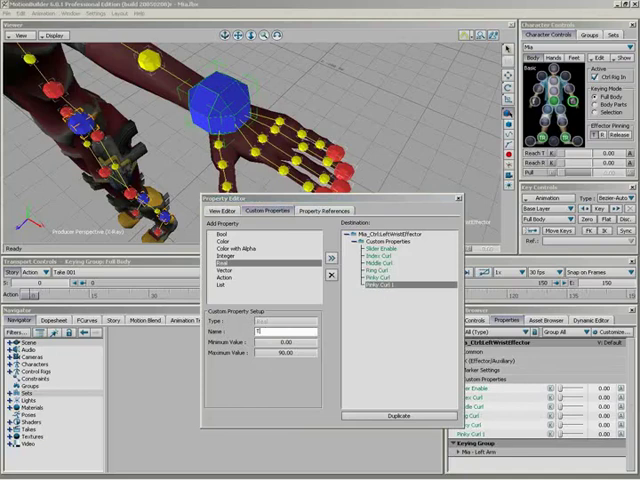
type("Thumb Swivel")
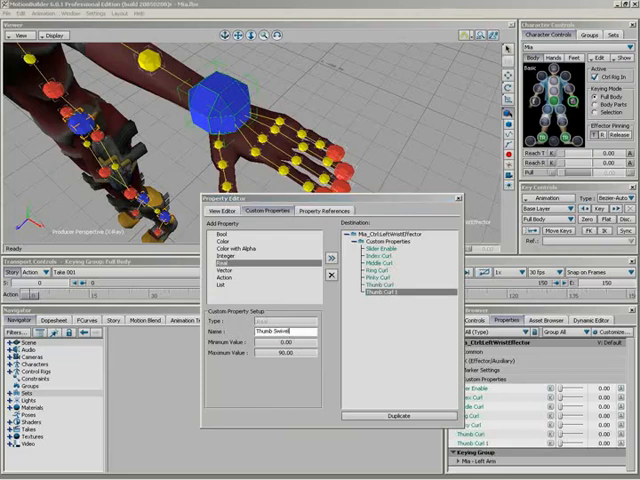
- Give the Thumb Swivel property a negative minimum value
triple_click(280, 344)
type("-20")
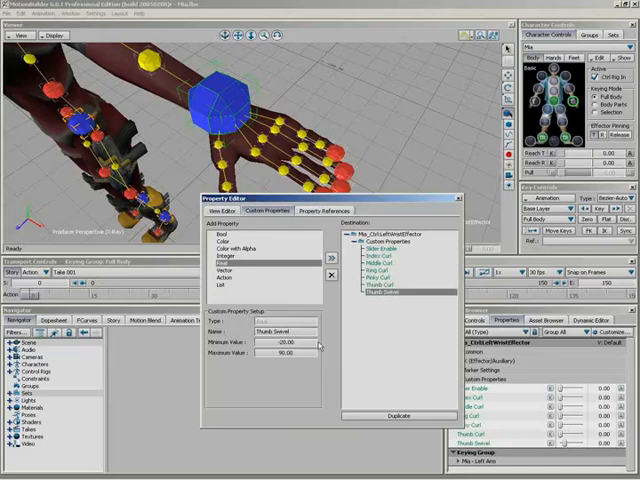
mouse_move(290, 360)
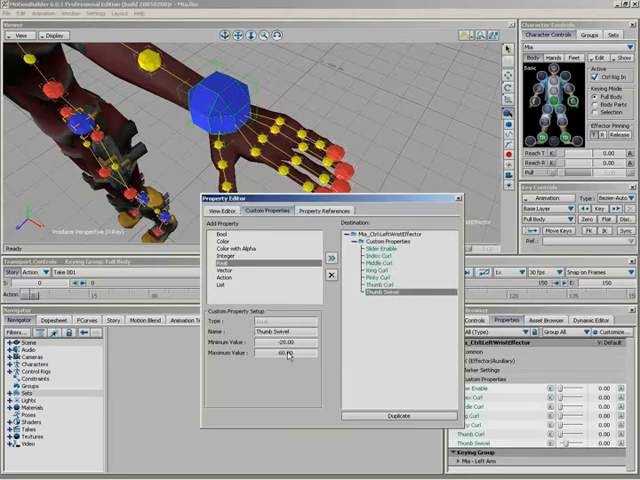
mouse_move(288, 354)
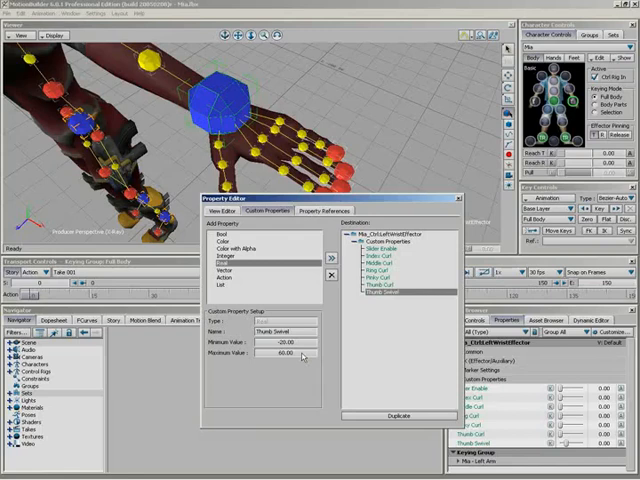
mouse_move(384, 290)
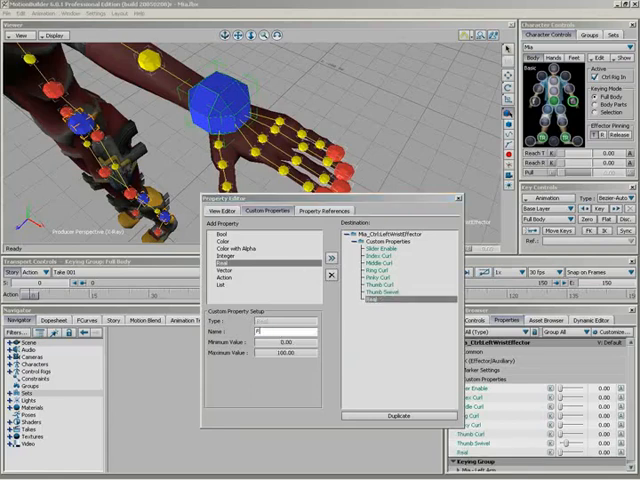
- Name the property Finger Spread and select the next copy's name for renaming
type("Finger Spread")
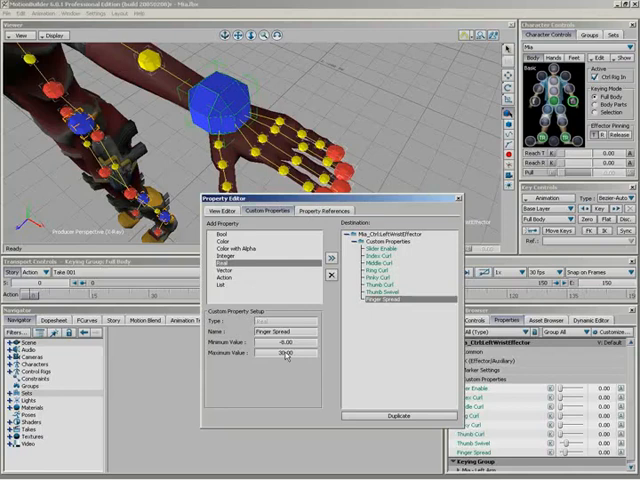
mouse_move(398, 300)
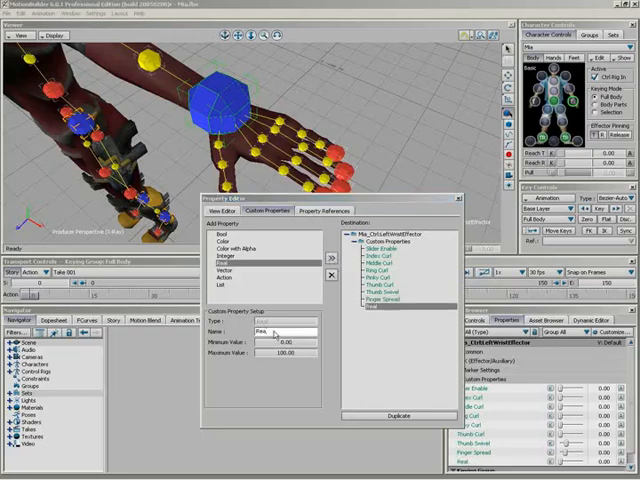
triple_click(280, 332)
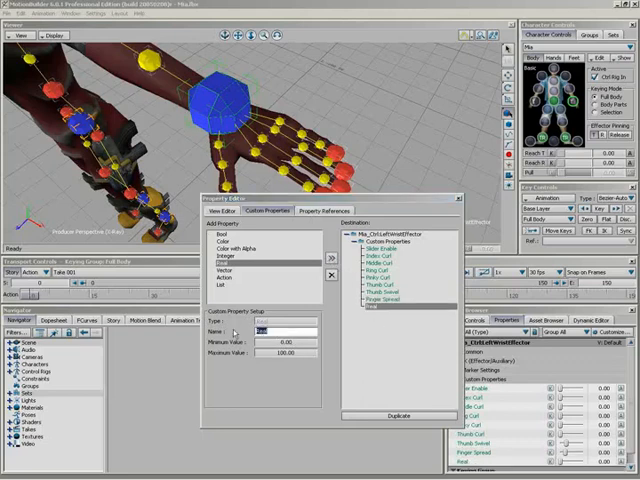